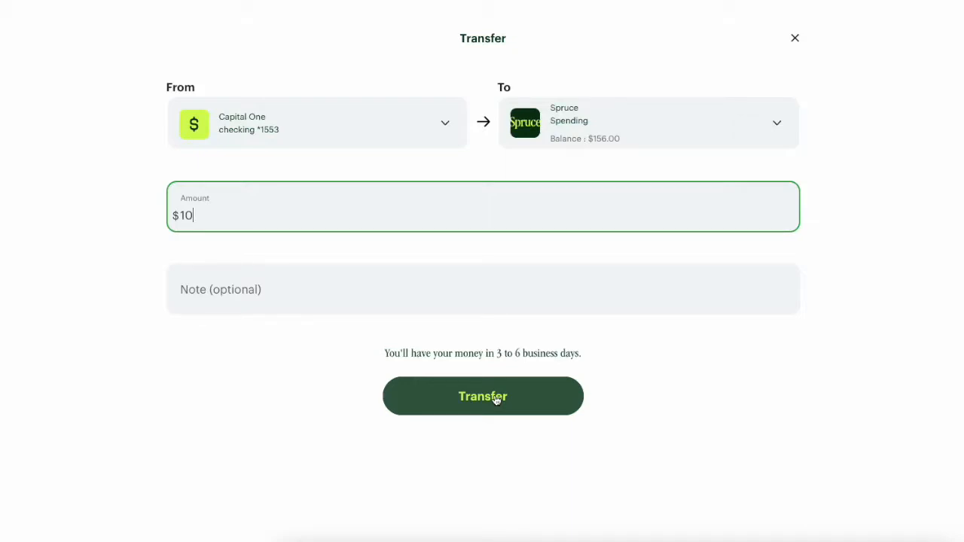
Step: Submit the $10 transfer from Capital One checking to Spruce Spending
left_click(482, 396)
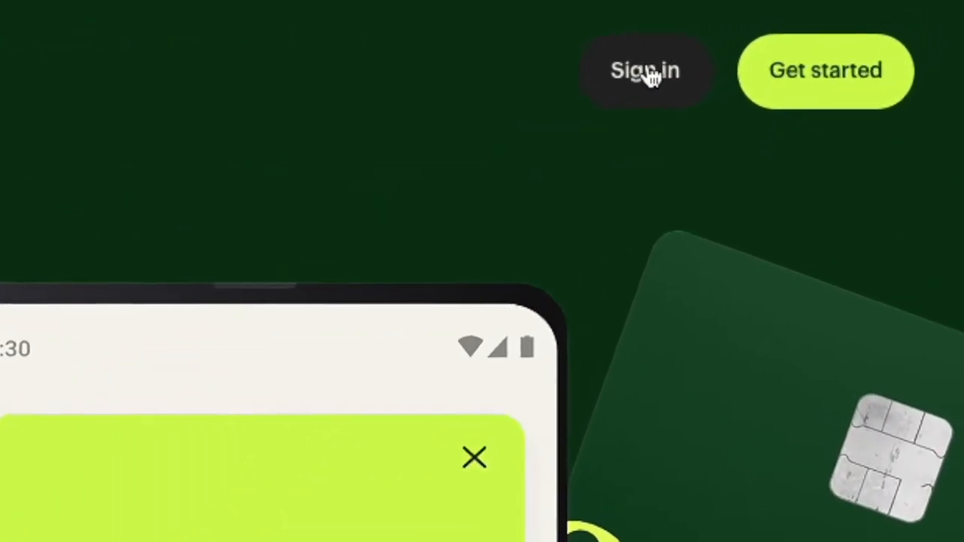
Step: Sign in with the entered email and reach the Spruce home dashboard
left_click(645, 71)
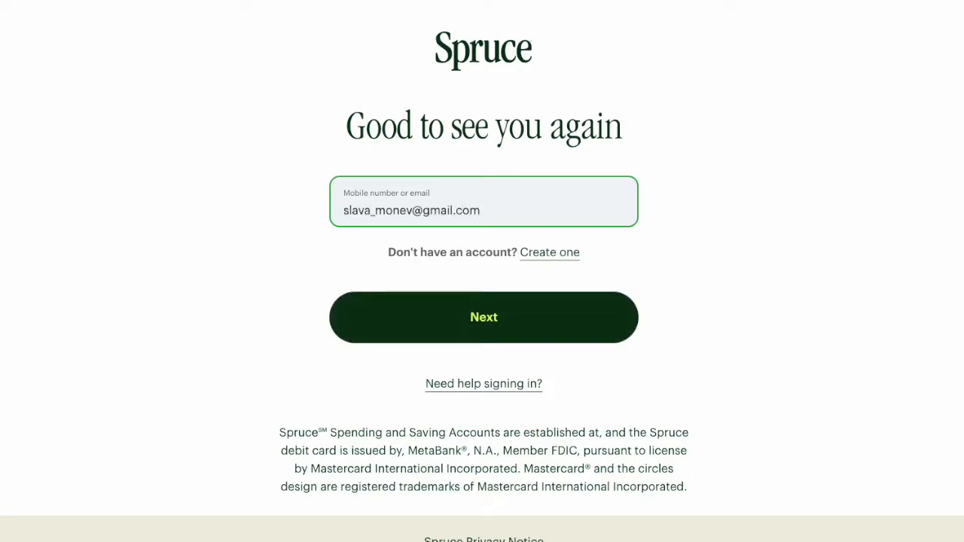
left_click(482, 317)
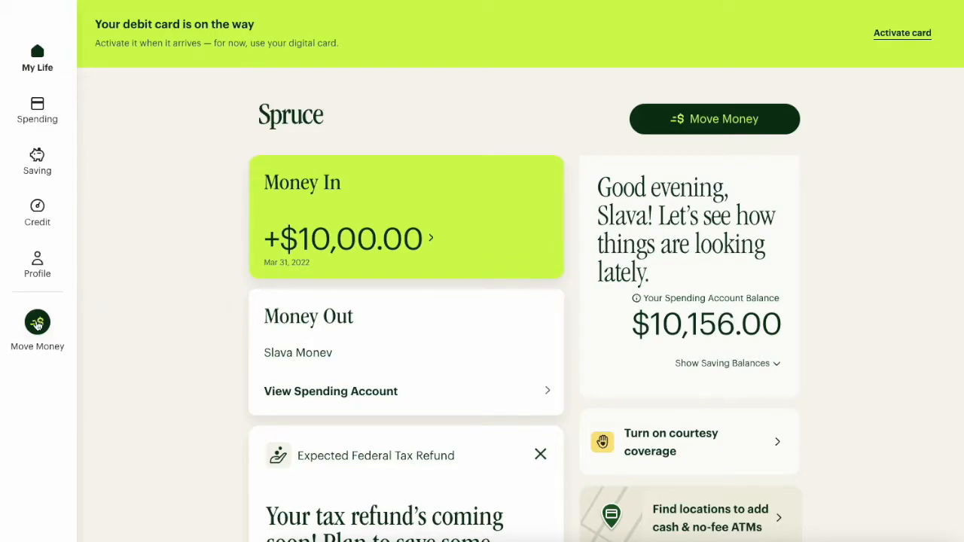
Step: Start a new transfer via Move Money and show the source-account choices
left_click(714, 119)
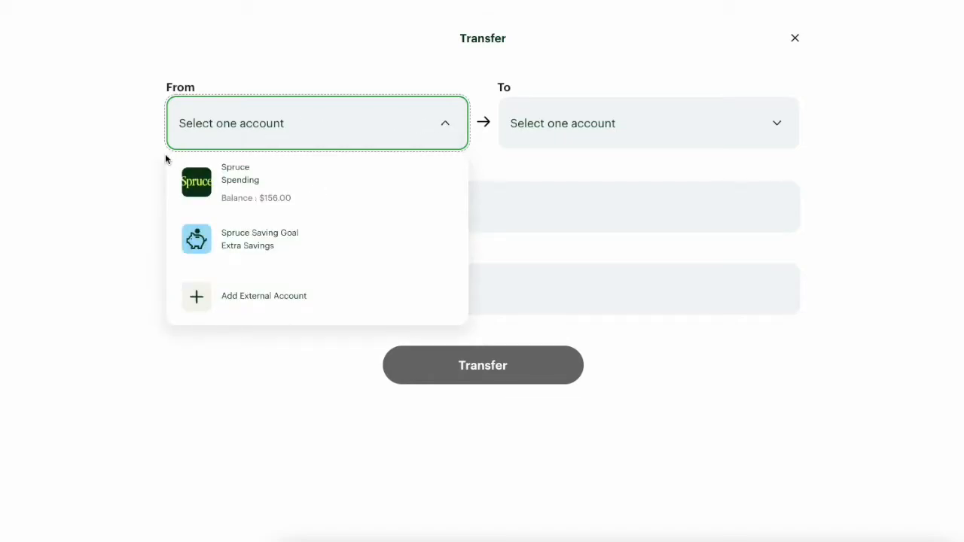
mouse_move(279, 296)
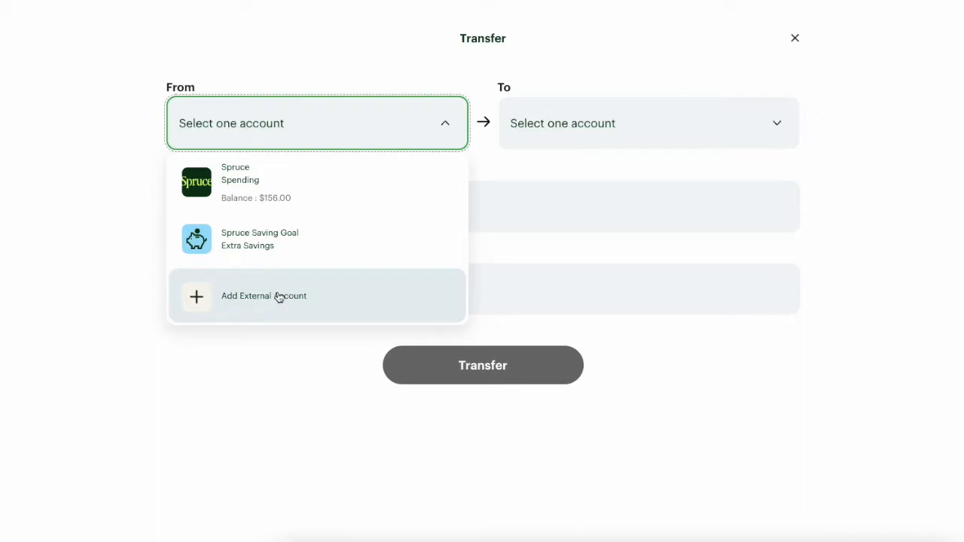
Step: Add an external account as the source and continue through Plaid to the bank list
left_click(264, 295)
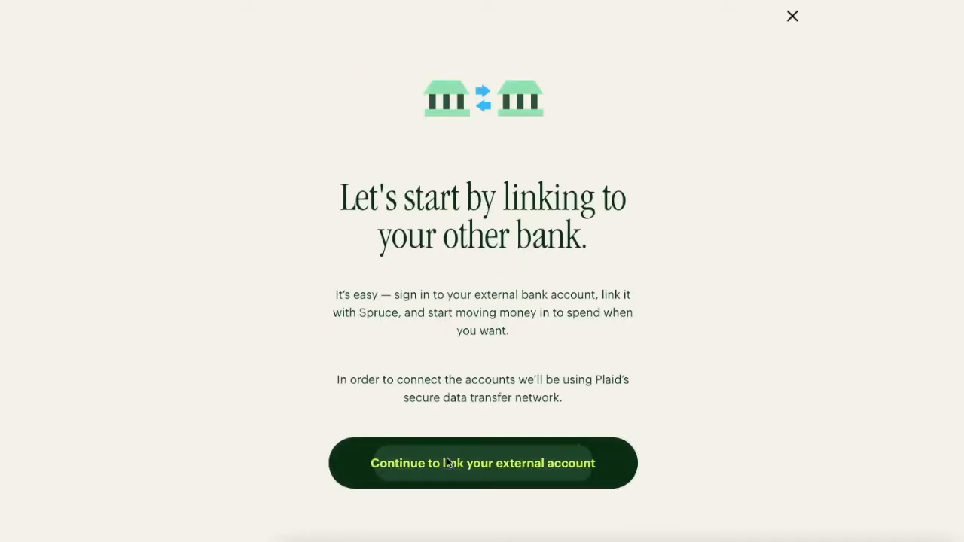
left_click(482, 464)
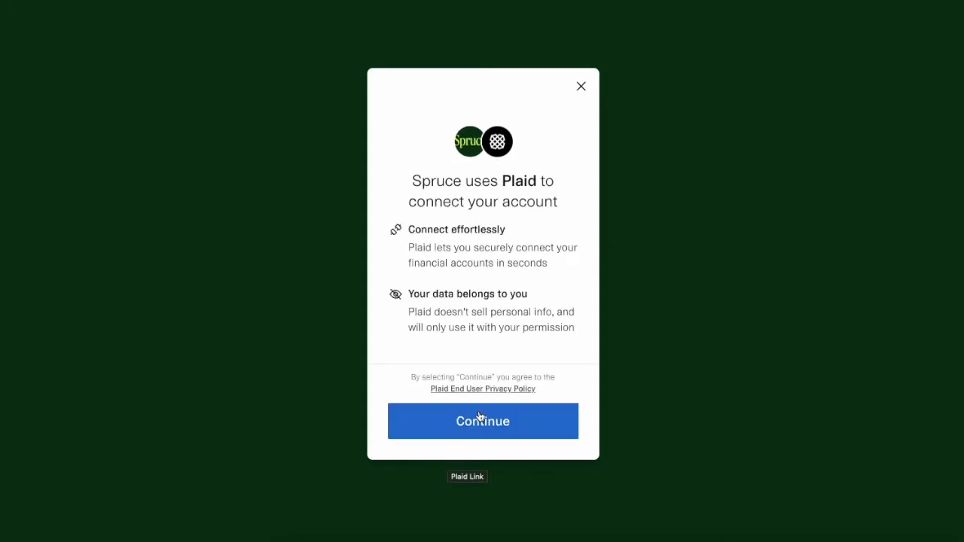
left_click(482, 421)
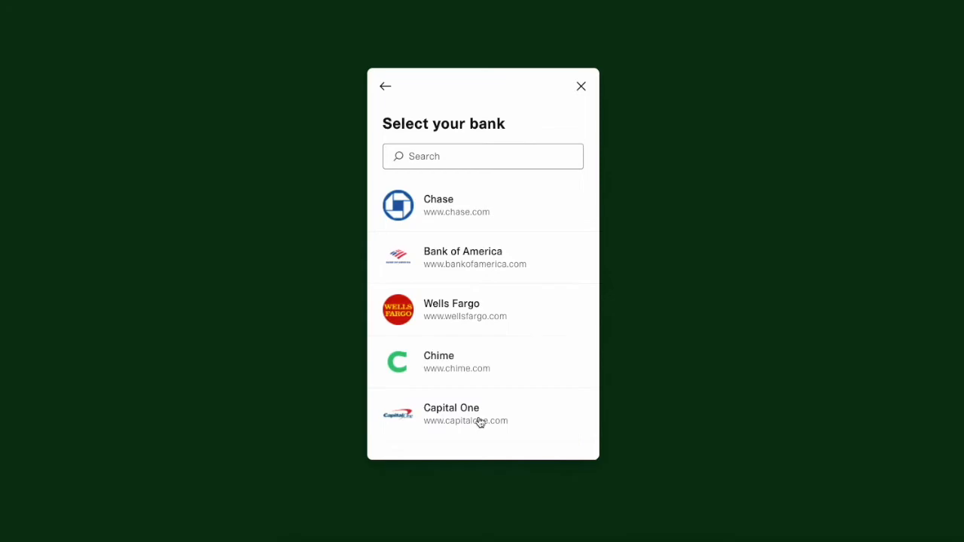
Step: Select Capital One from Plaid's bank list to link it
left_click(452, 413)
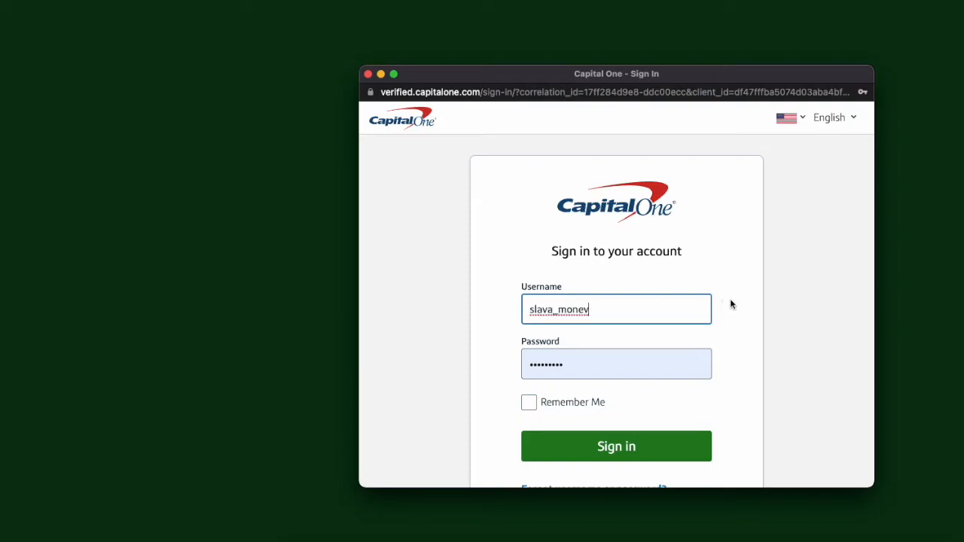
Step: Sign in to Capital One and authorize sharing the 360 Checking *1553 with Spruce
left_click(615, 446)
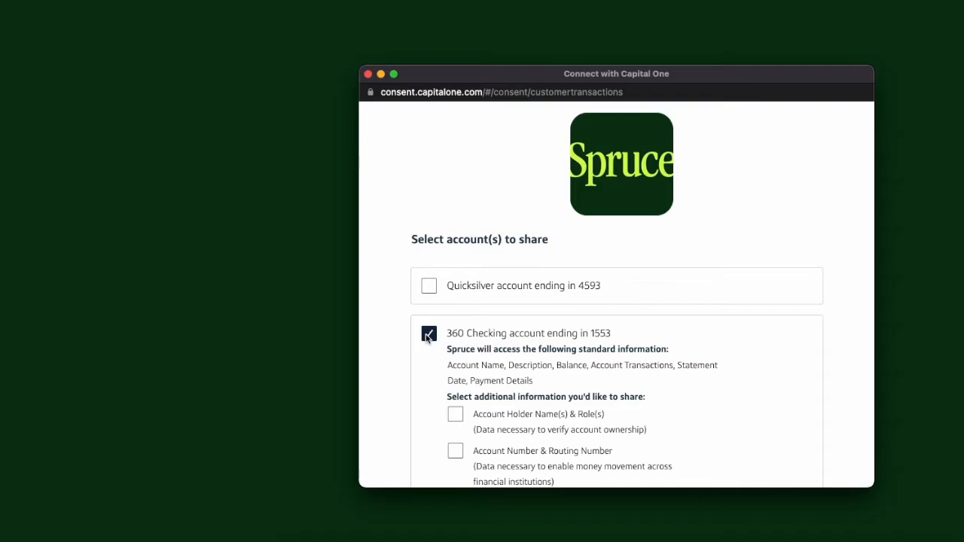
scroll("down", 3)
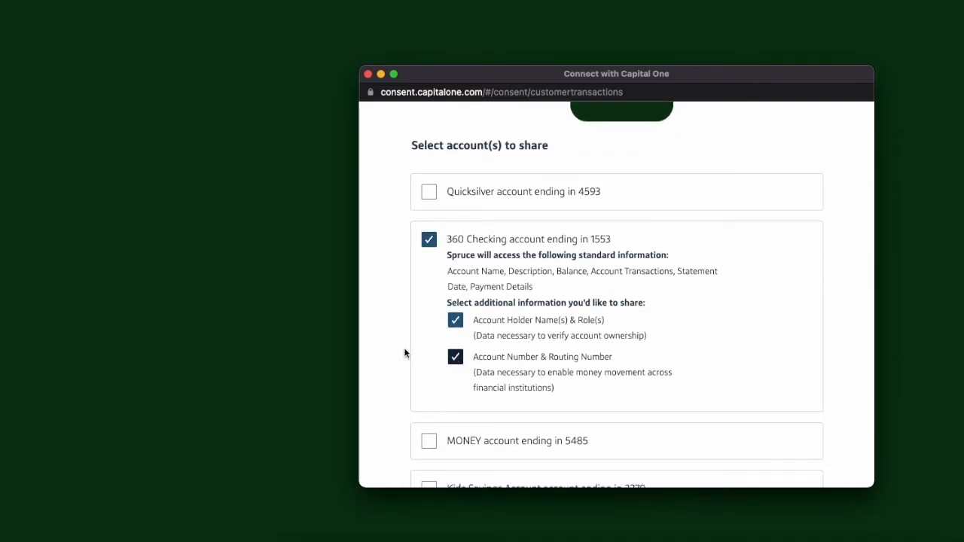
scroll("down", 3)
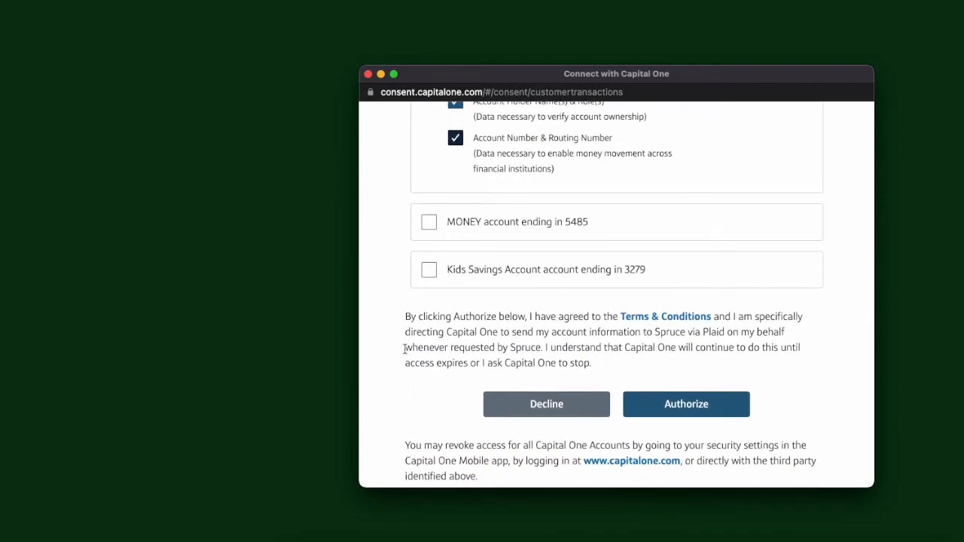
mouse_move(696, 406)
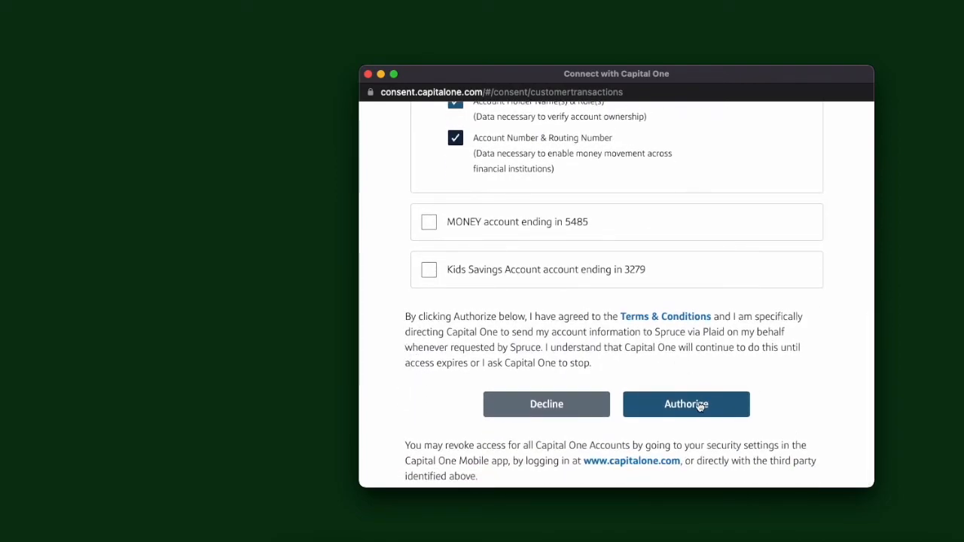
left_click(685, 403)
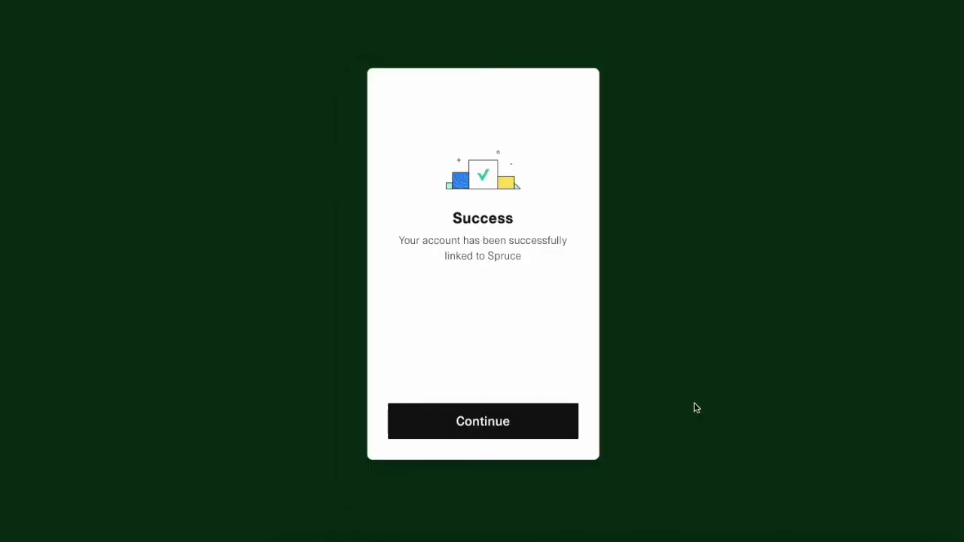
mouse_move(615, 419)
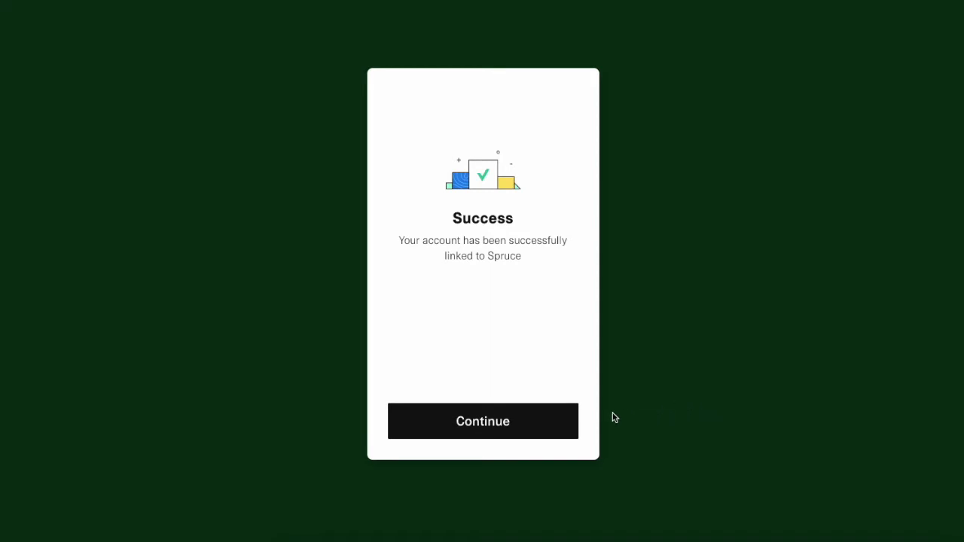
Step: Continue past the linking success screens back to the transfer form
left_click(482, 421)
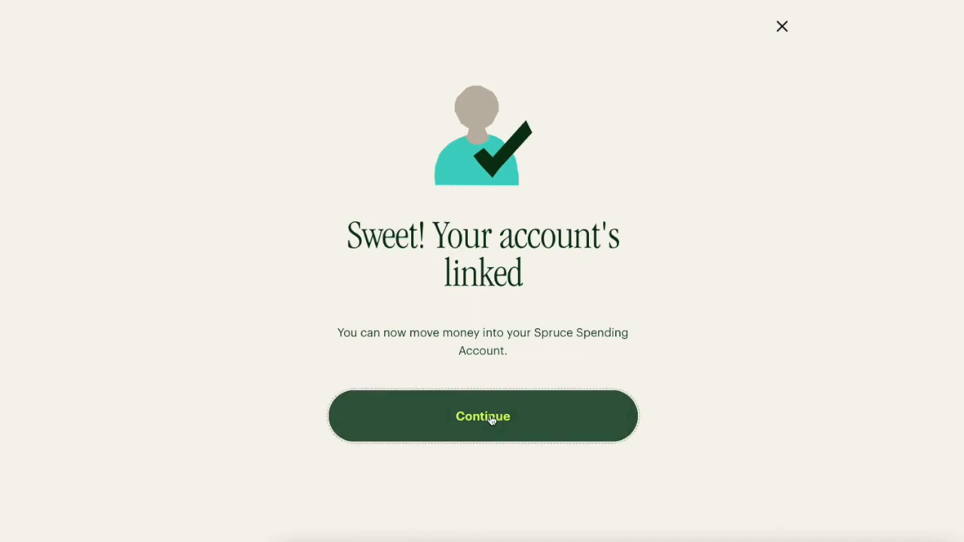
left_click(482, 416)
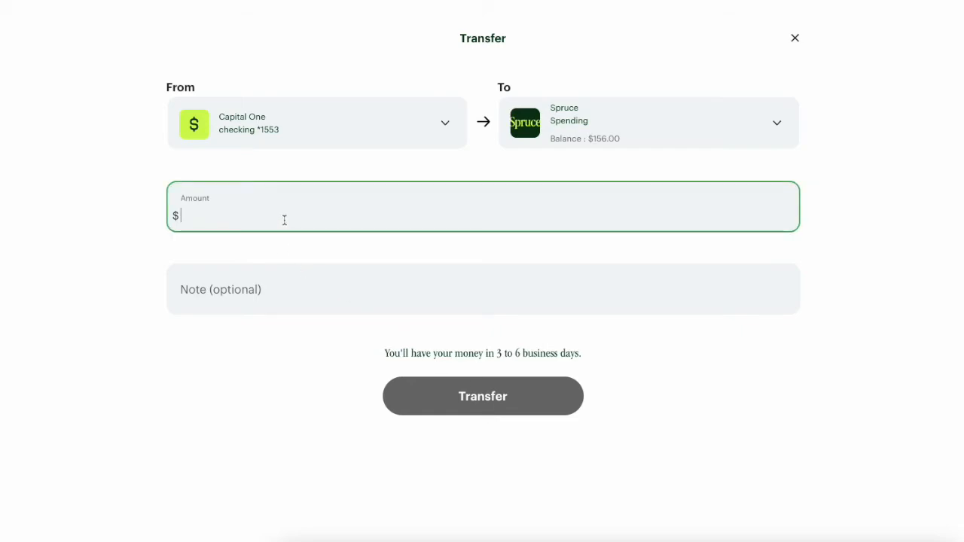
Step: Enter a $10 amount and confirm the Capital One to Spending transfer in the review dialog
type("10000000000")
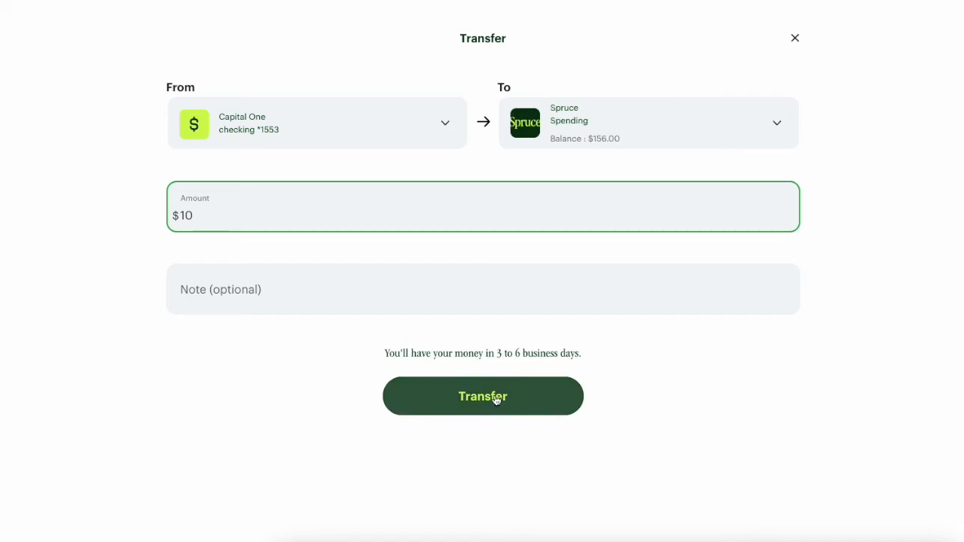
left_click(482, 396)
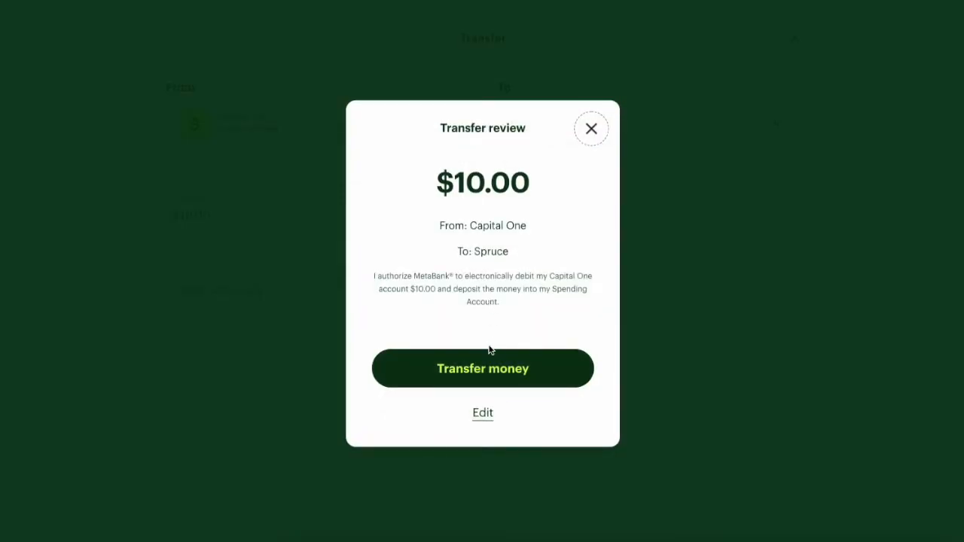
left_click(482, 367)
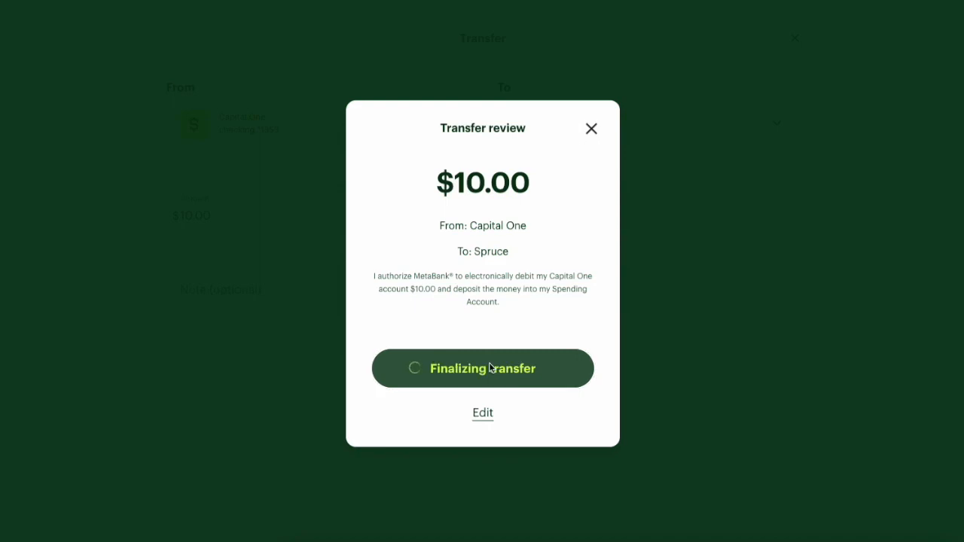